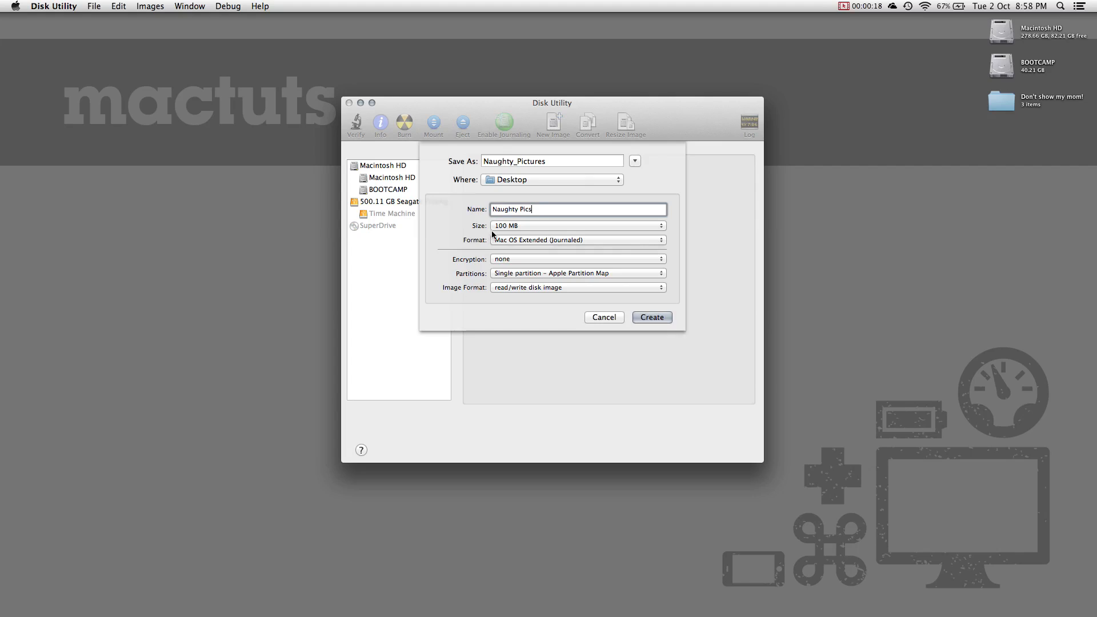
Set a custom size of 20 MB for the Naughty_Pictures image and confirm.
left_click(578, 225)
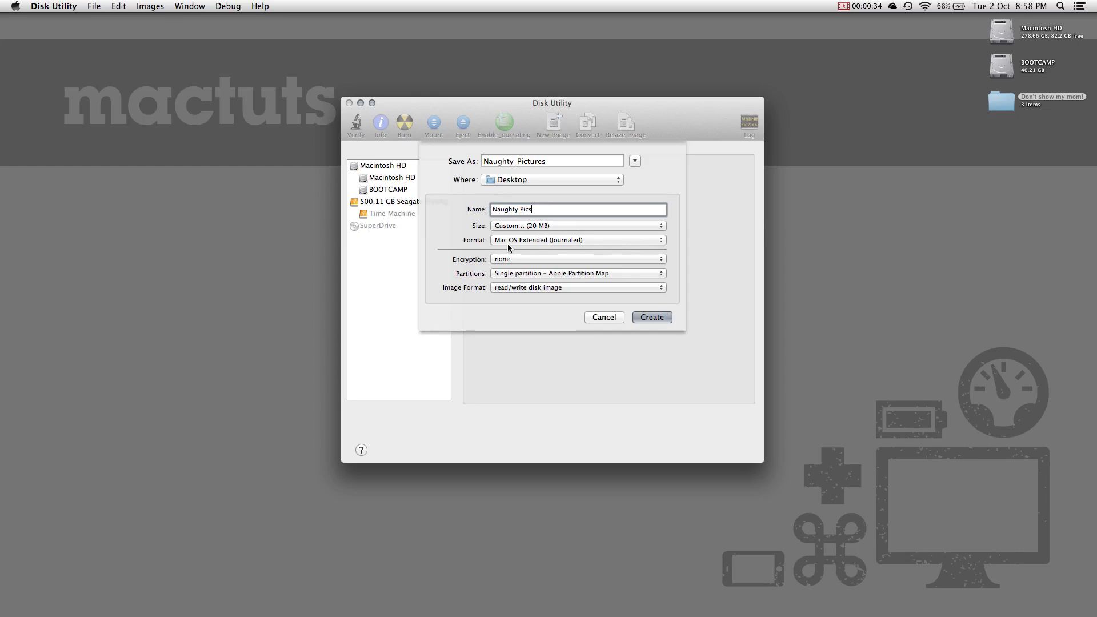
left_click(650, 317)
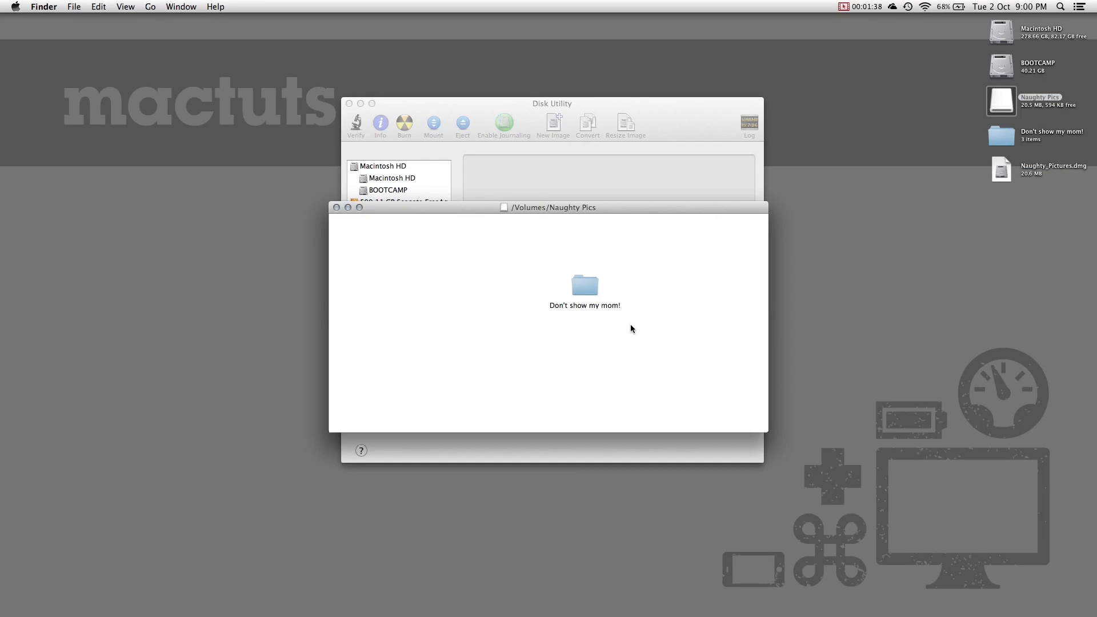